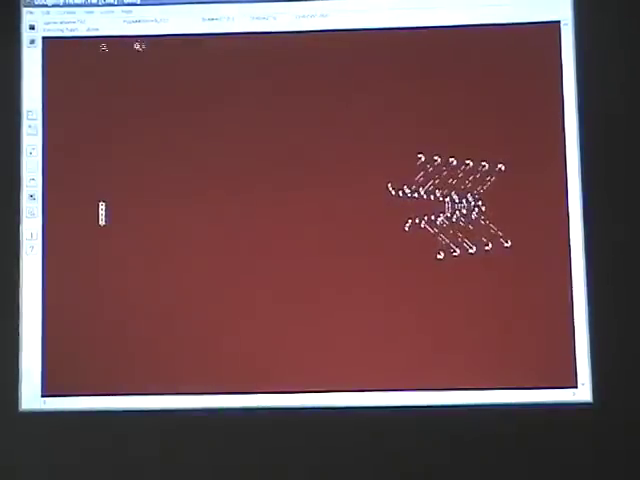
- Open the Control menu to review the Use Hashing and Hyperspeed entries
left_click(68, 23)
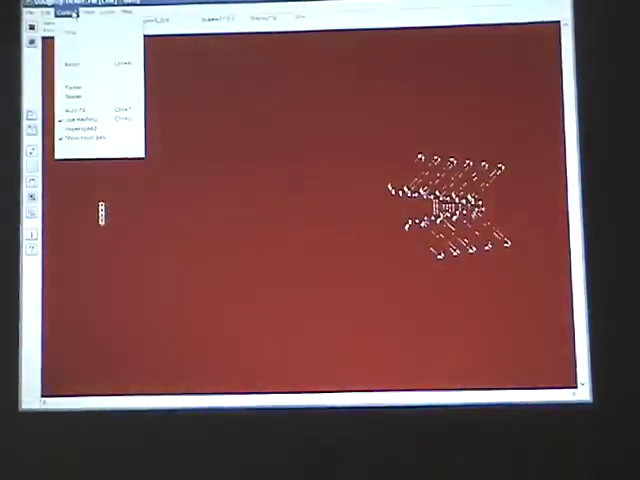
mouse_move(95, 128)
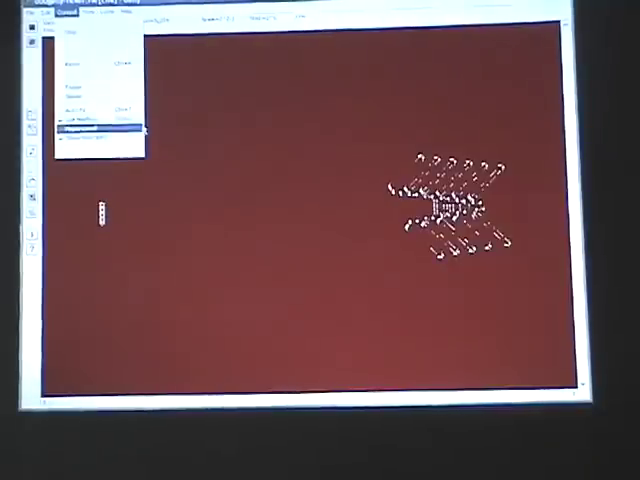